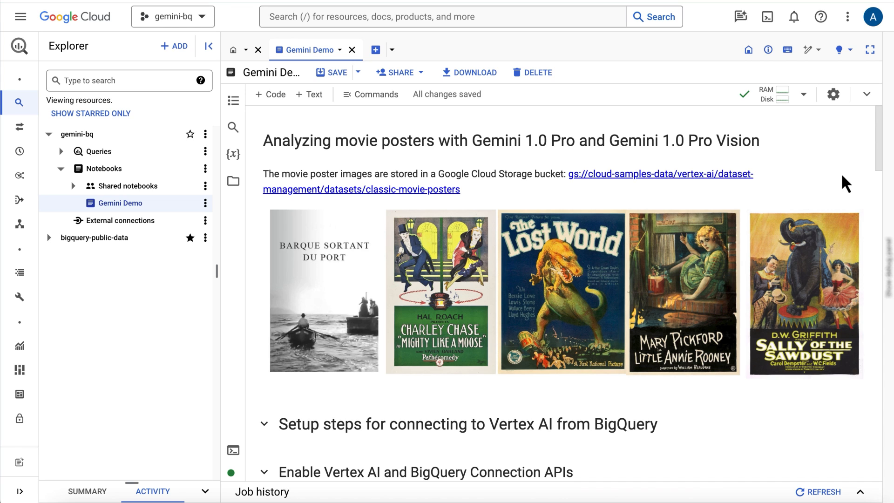
pyautogui.moveTo(880, 171)
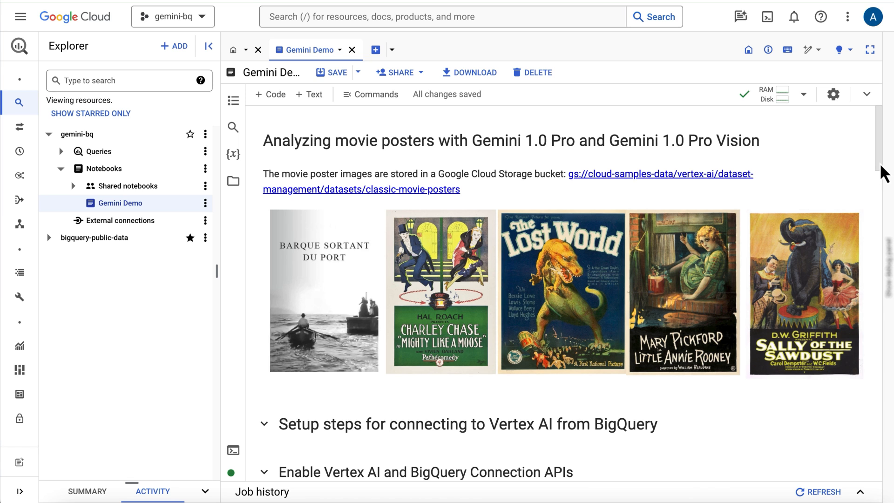
# Step: Scroll past the poster images to the notebook's setup steps section
pyautogui.scroll(-3)
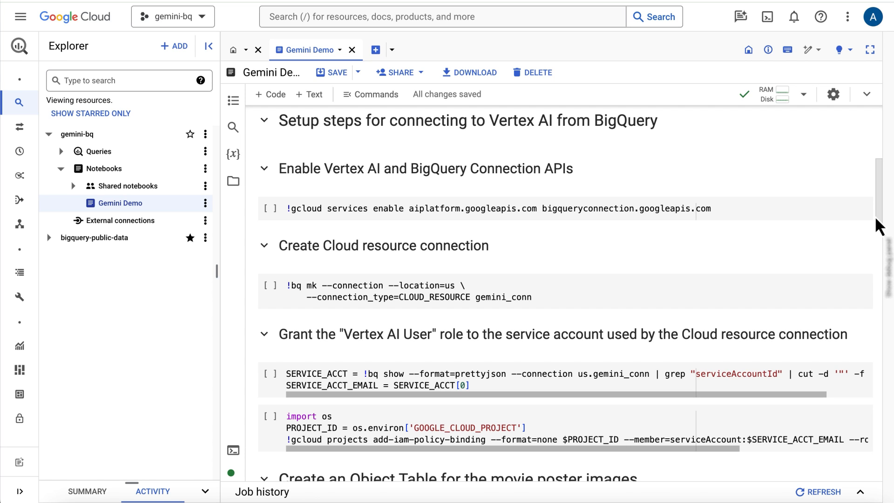
# Step: Run the setup cells enabling Vertex AI APIs, creating gemini_conn and granting its service account Vertex AI User
pyautogui.click(270, 417)
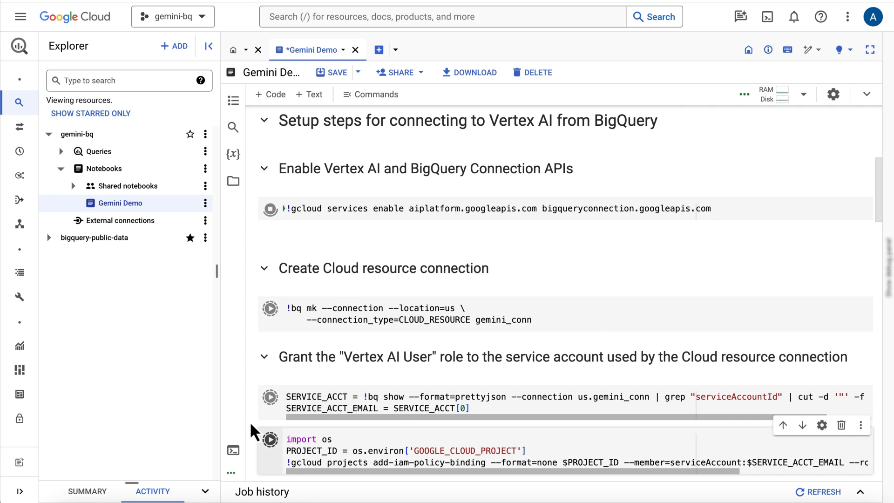
pyautogui.click(270, 208)
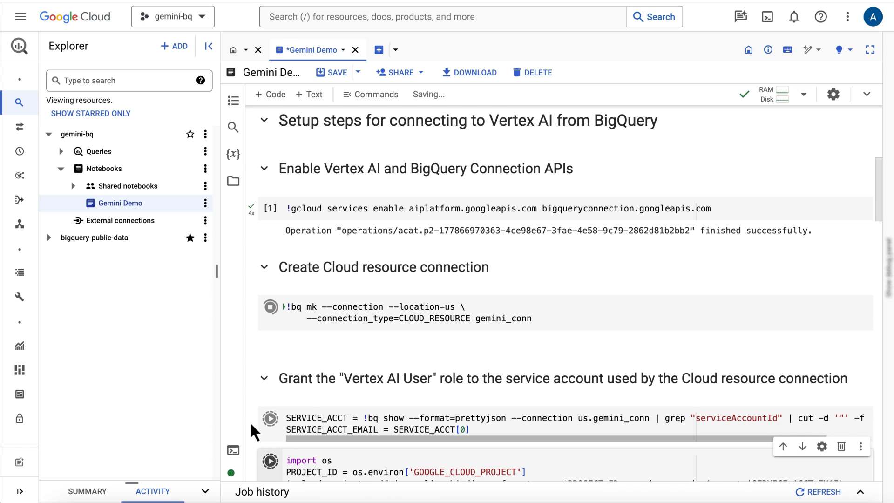
pyautogui.click(269, 306)
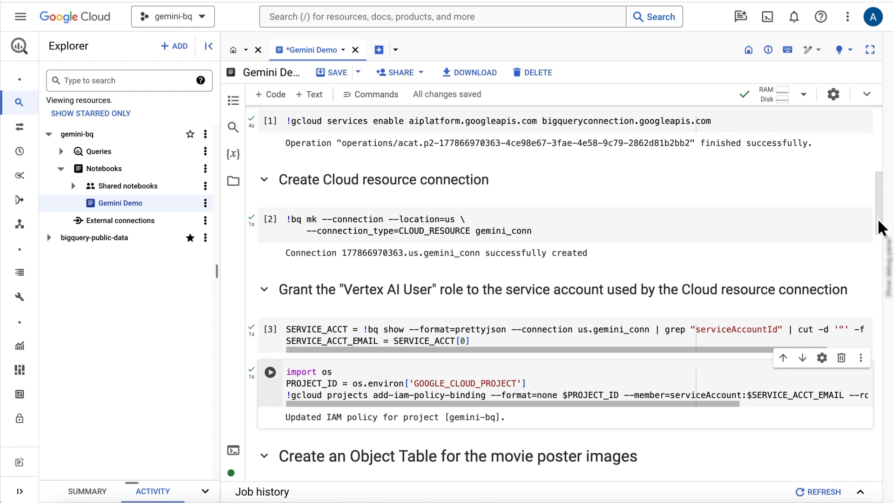
pyautogui.scroll(-3)
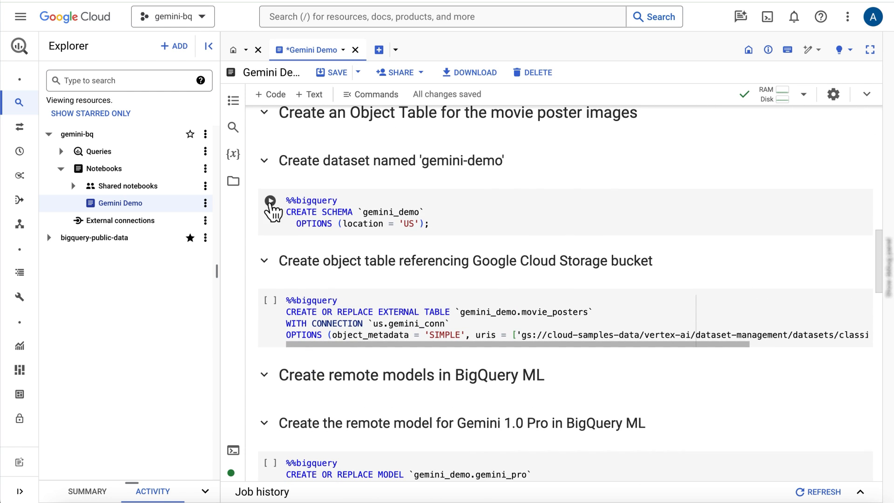
# Step: Run the CREATE SCHEMA gemini_demo cell and the movie_posters external object table cell
pyautogui.click(270, 201)
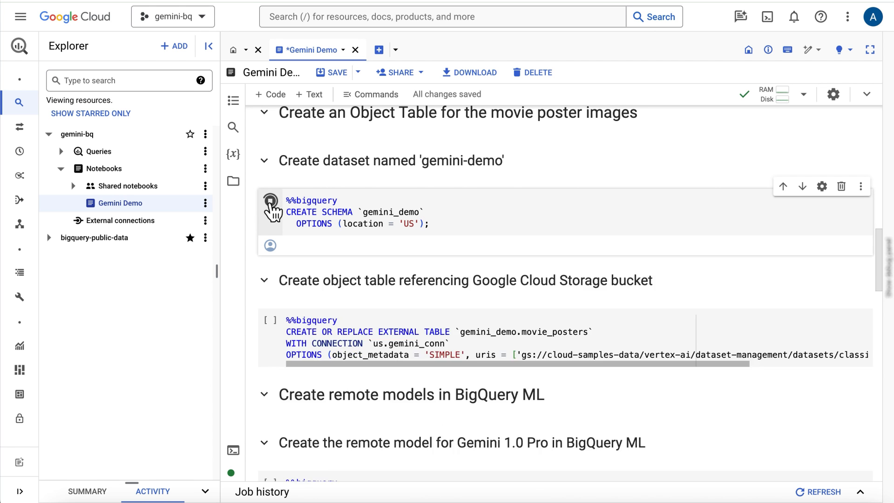
pyautogui.click(270, 200)
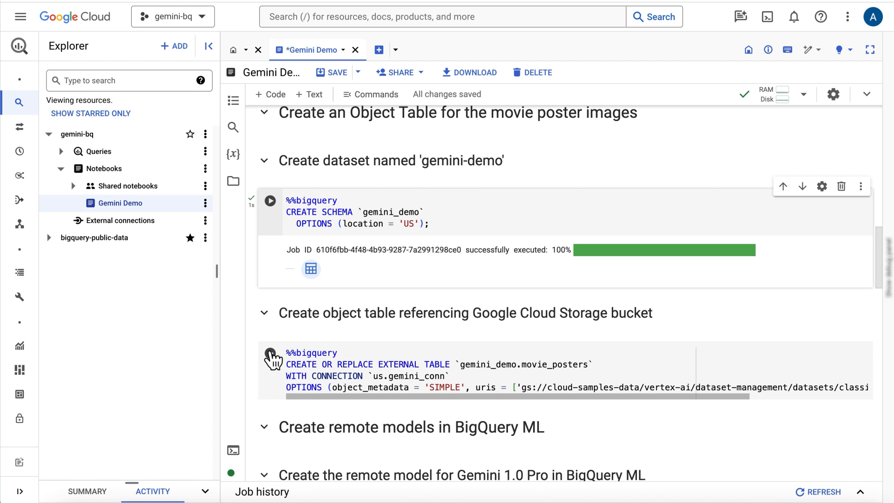
pyautogui.click(270, 355)
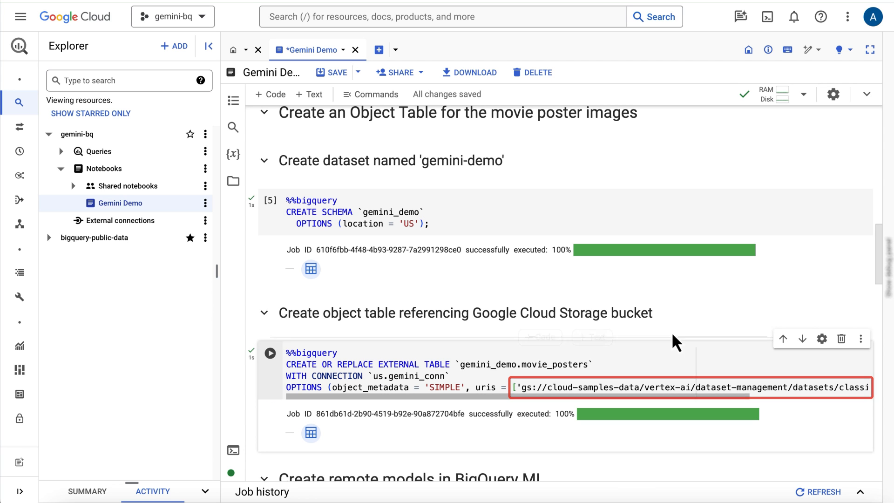
# Step: Run the cells creating remote models gemini_pro and gemini_pro_vision over the Vertex AI connection
pyautogui.scroll(-3)
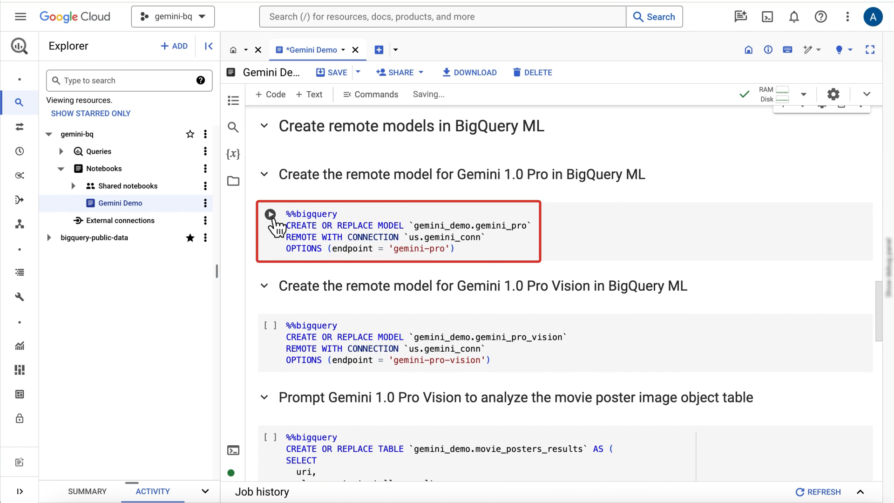
pyautogui.click(270, 214)
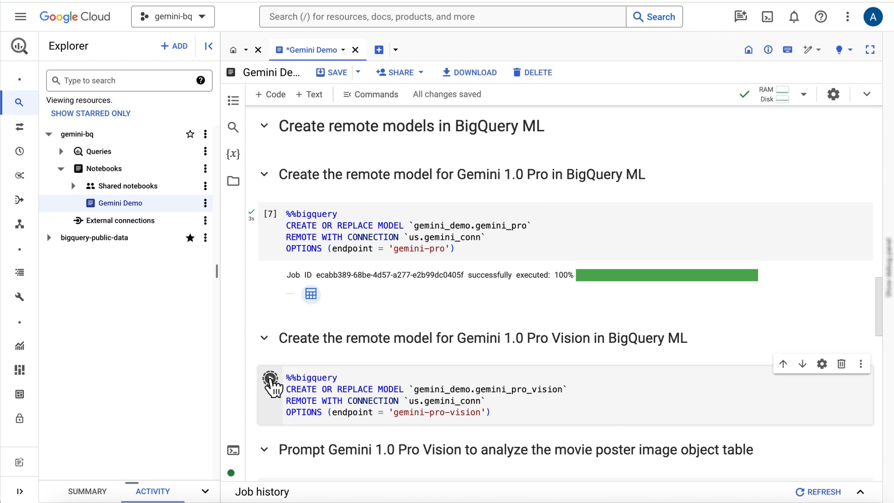
pyautogui.click(270, 377)
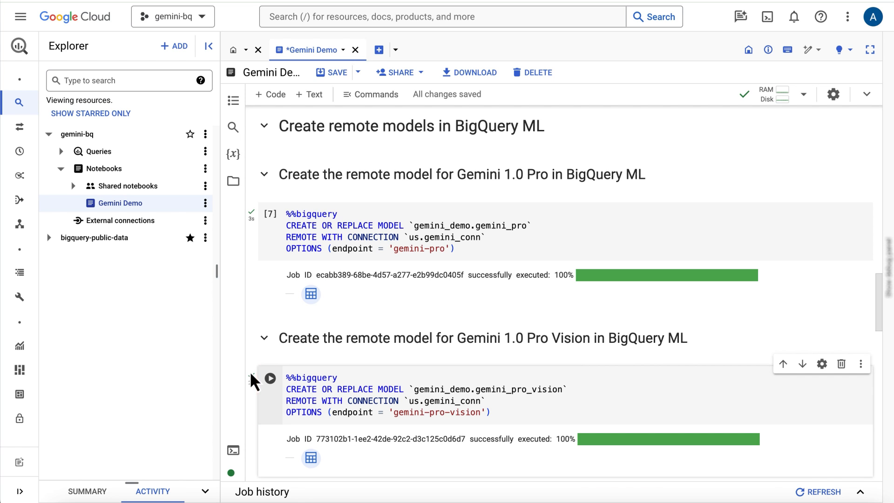
pyautogui.moveTo(212, 151)
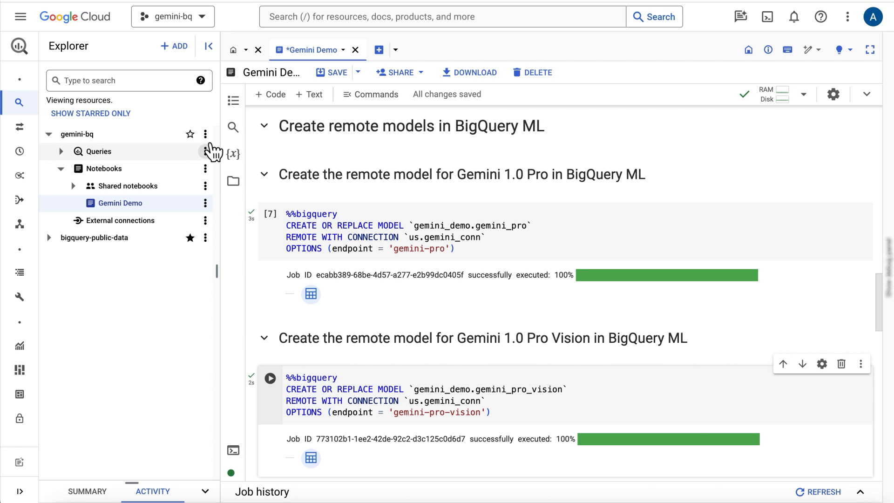
# Step: Refresh the gemini-bq project and expand gemini_demo to list its two models and movie_posters
pyautogui.click(205, 134)
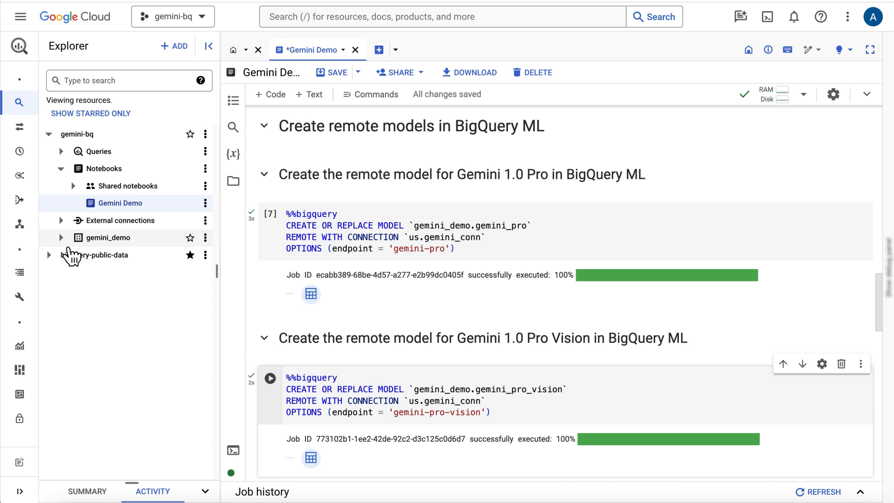
pyautogui.click(61, 237)
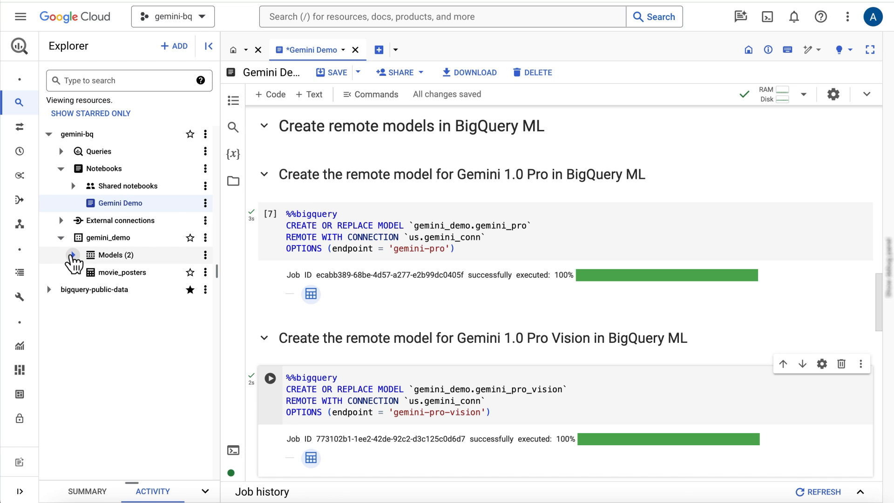
pyautogui.click(72, 255)
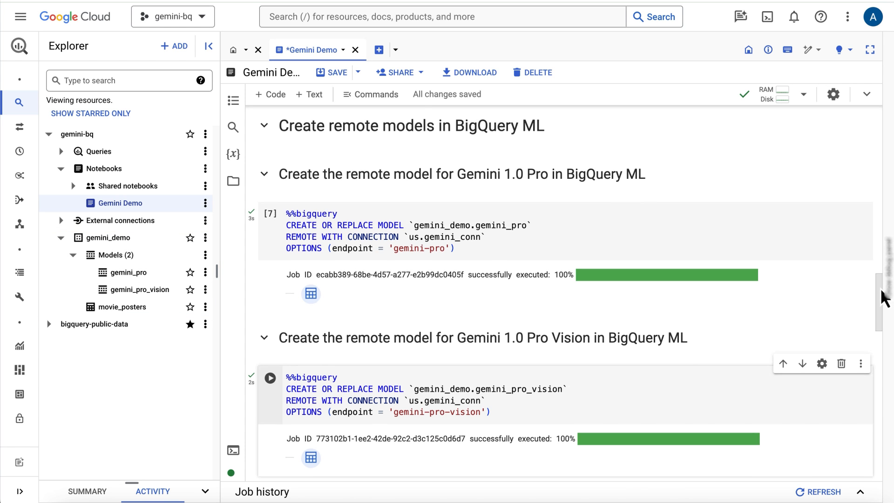
pyautogui.scroll(-3)
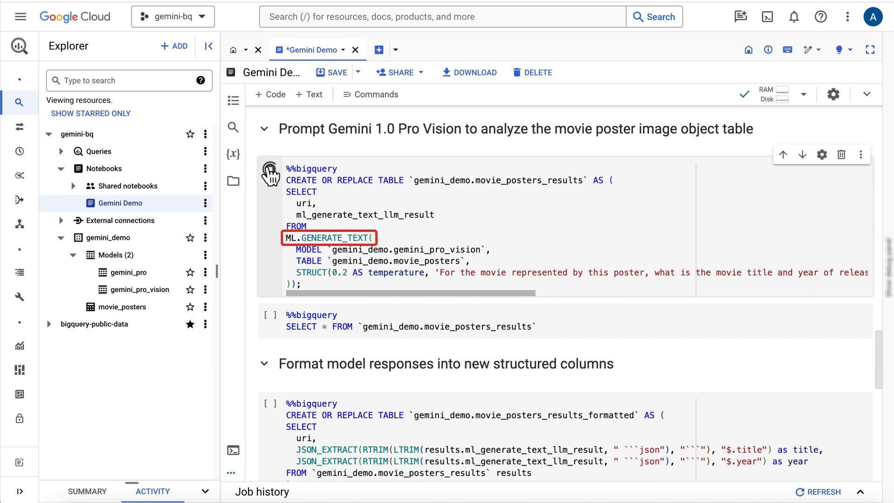
# Step: Run the ML.GENERATE_TEXT cell into movie_posters_results, then query that table's raw responses
pyautogui.click(268, 169)
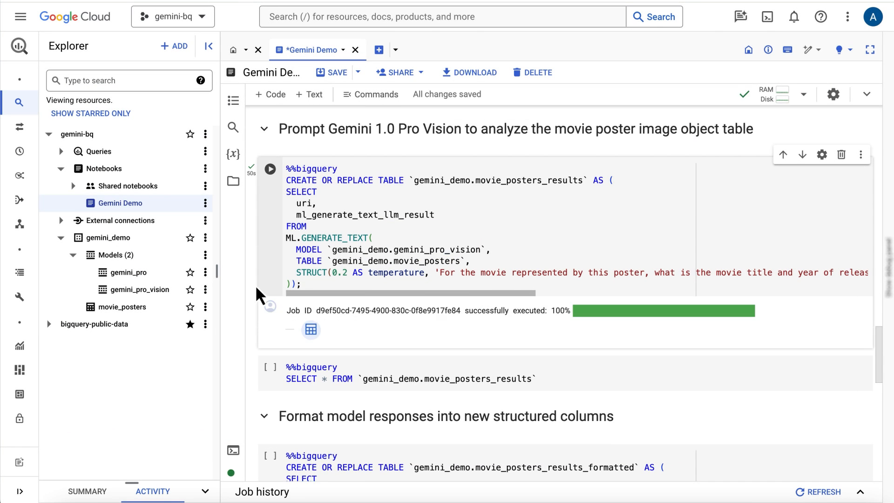
pyautogui.click(270, 367)
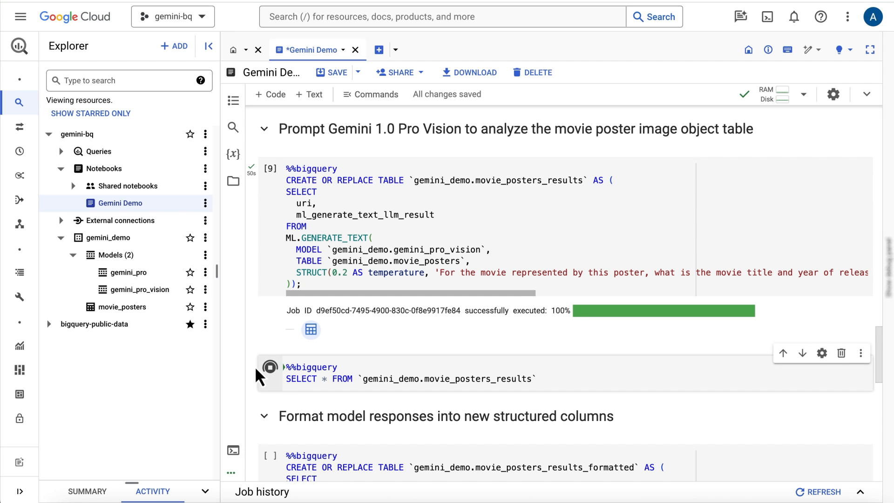
pyautogui.click(270, 367)
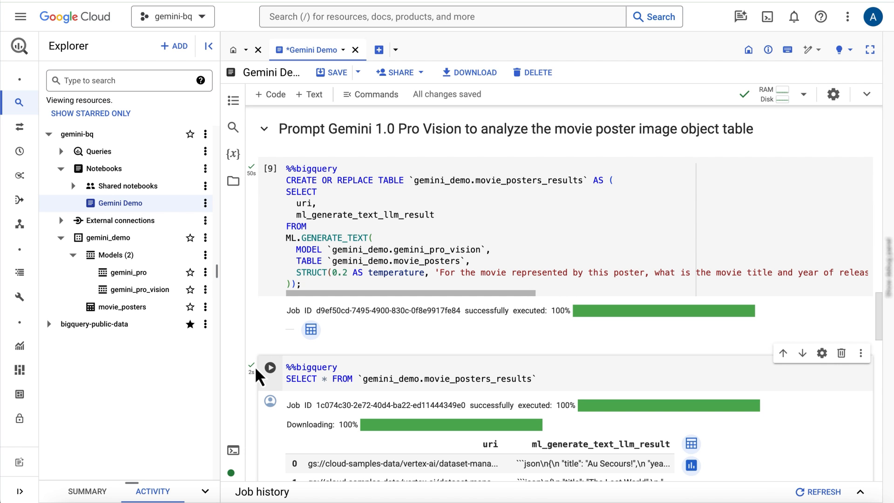
pyautogui.scroll(-3)
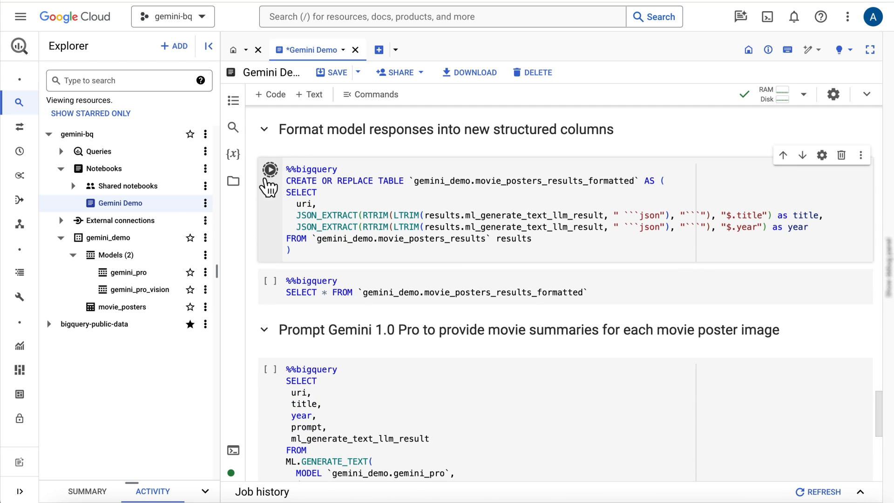
# Step: Build movie_posters_results_formatted with JSON_EXTRACT title and year, then list its 20 rows
pyautogui.click(269, 170)
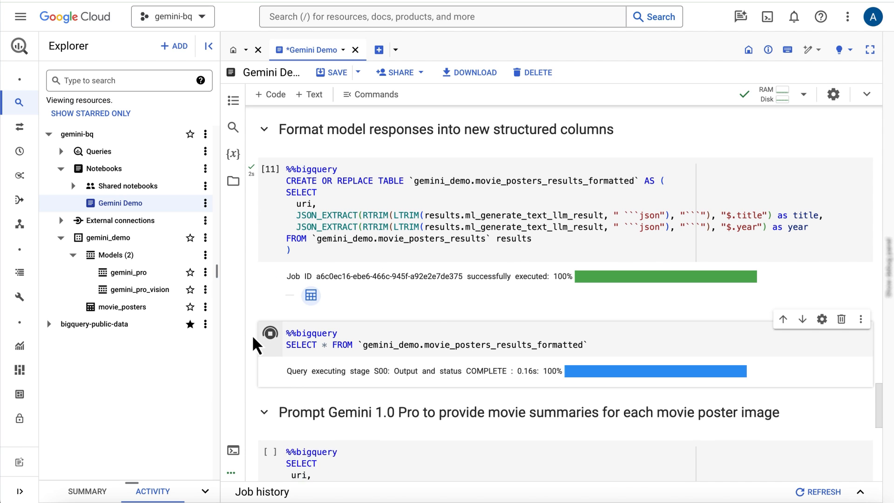
pyautogui.click(269, 333)
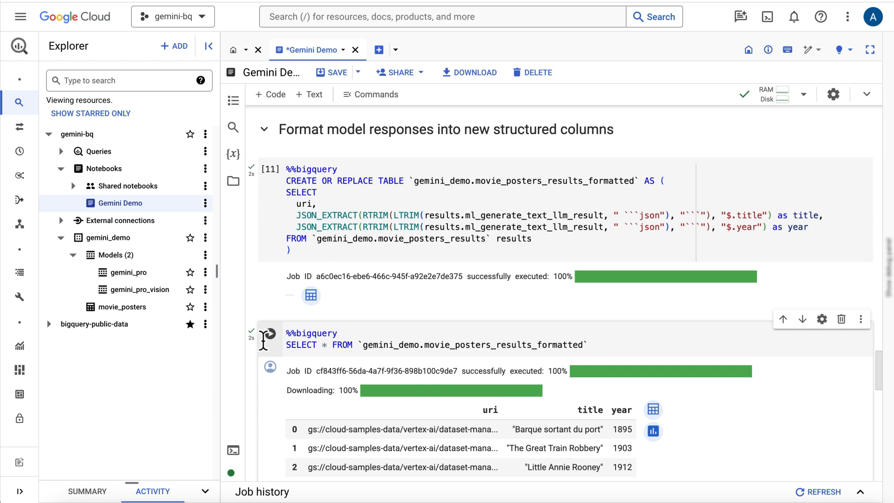
pyautogui.scroll(-3)
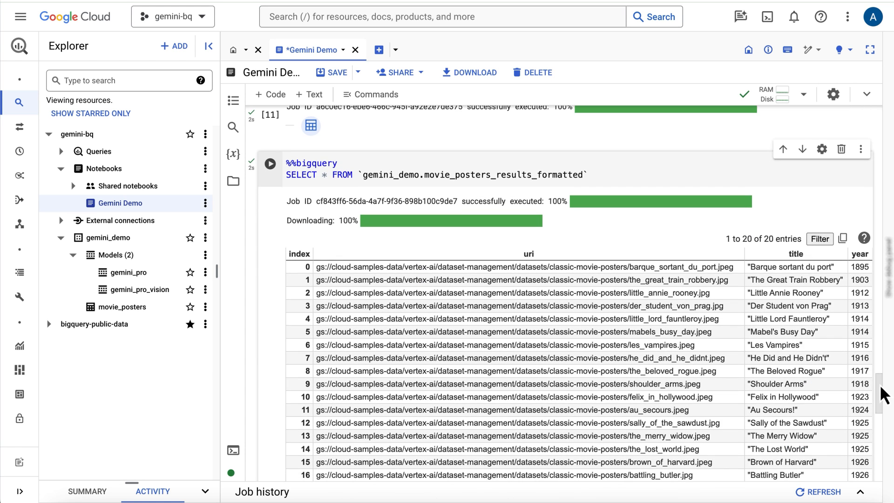
pyautogui.scroll(-3)
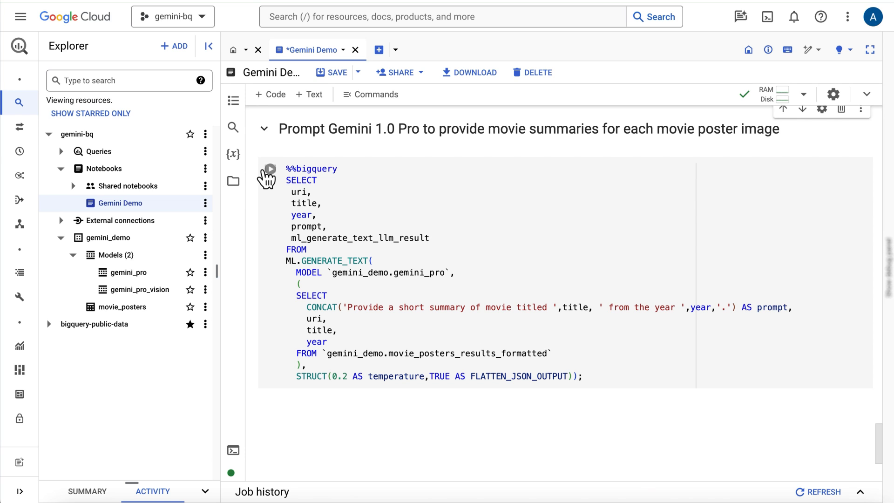
# Step: Run the gemini_pro summaries cell and review the 20 rows of uri, title, year, prompt and summary
pyautogui.click(270, 169)
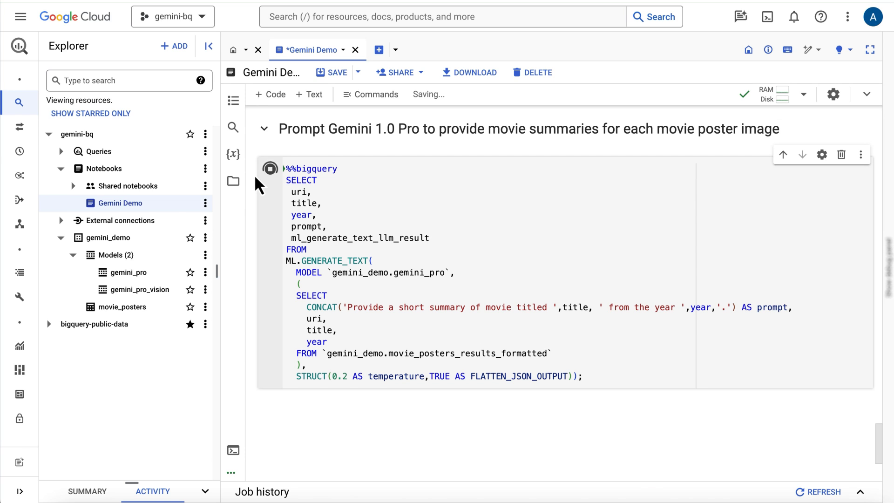
pyautogui.click(270, 168)
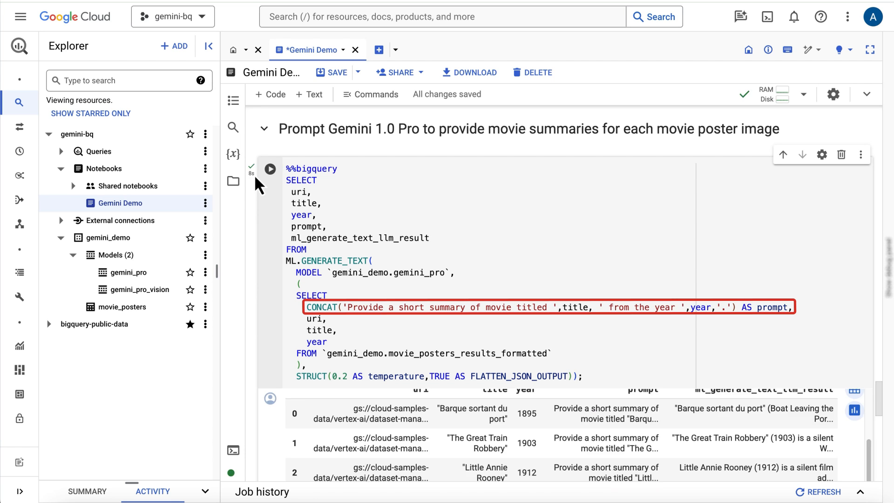
pyautogui.moveTo(251, 167)
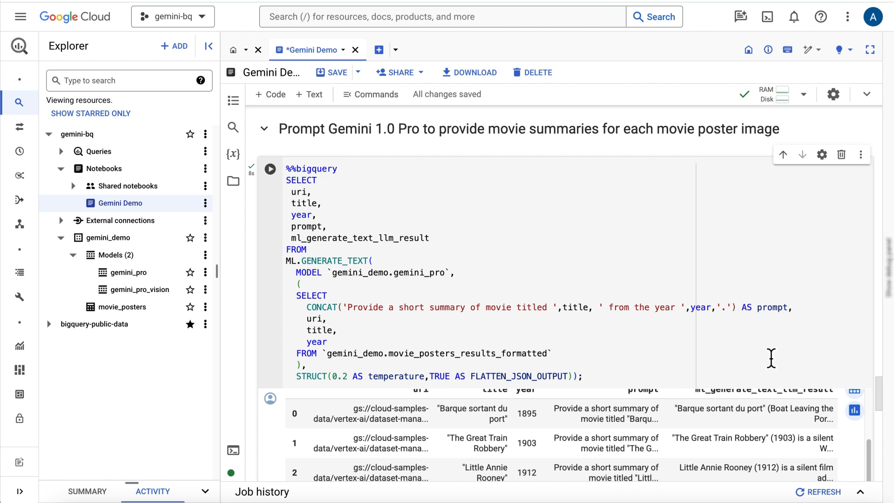
pyautogui.scroll(-3)
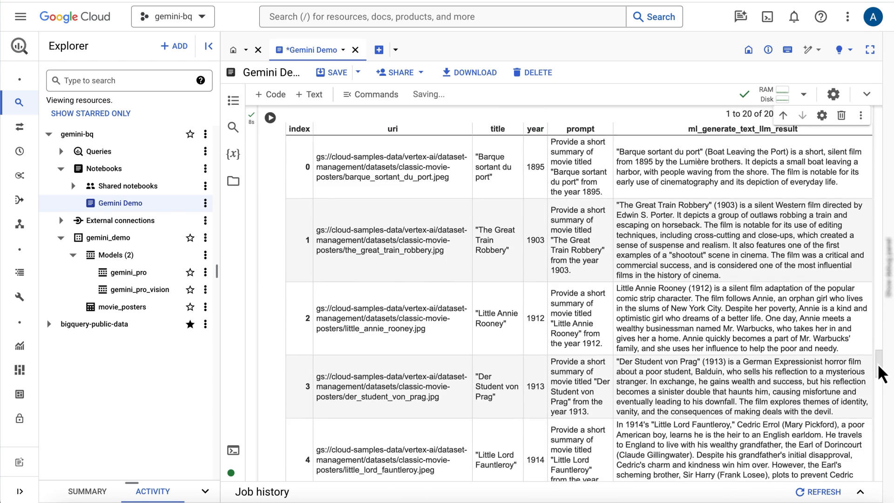
pyautogui.scroll(-3)
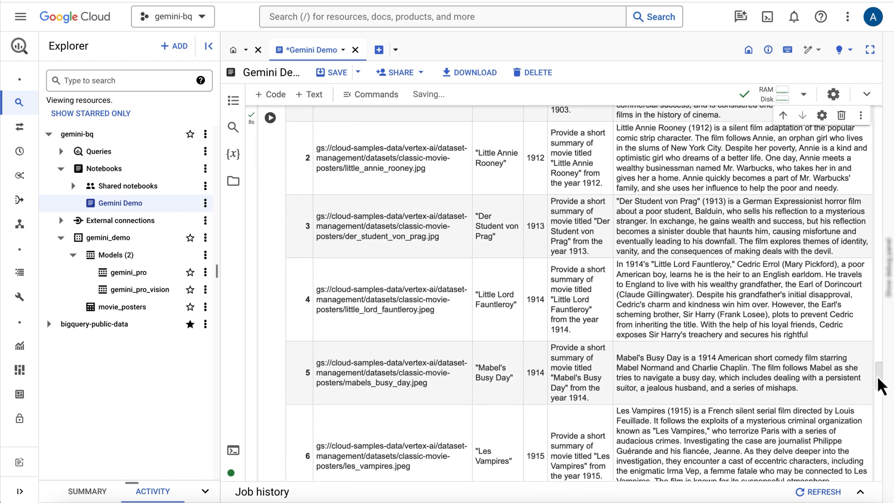